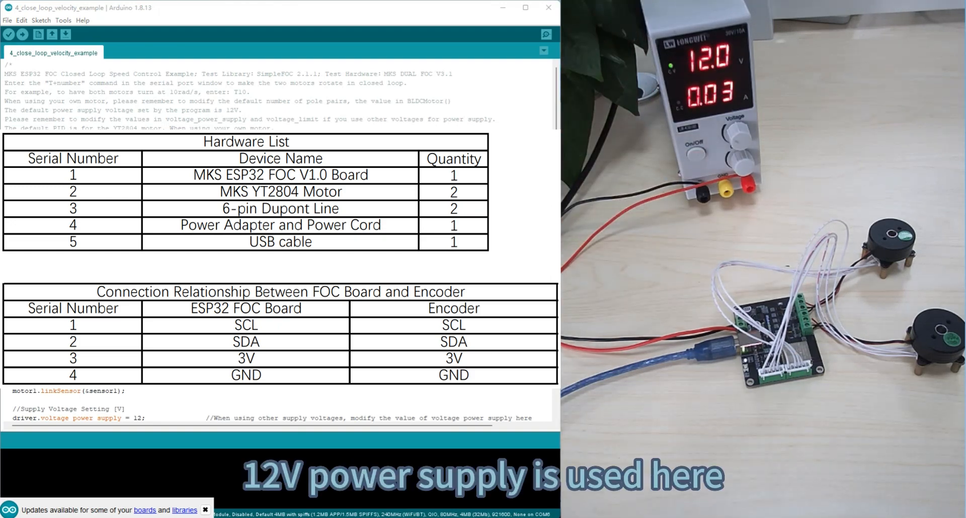
- Select ESP32 Dev Module under Tools > Board > ESP32 Arduino
scroll("down", 3)
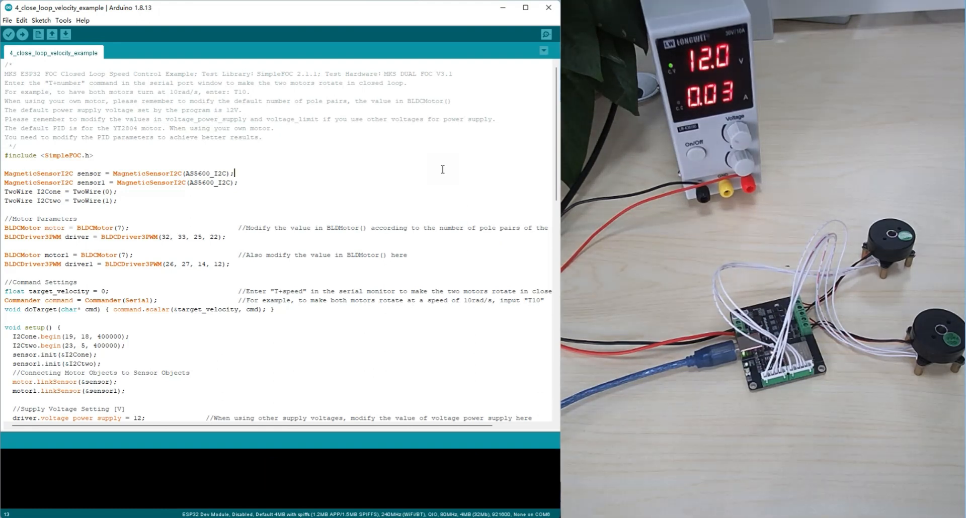
left_click(62, 21)
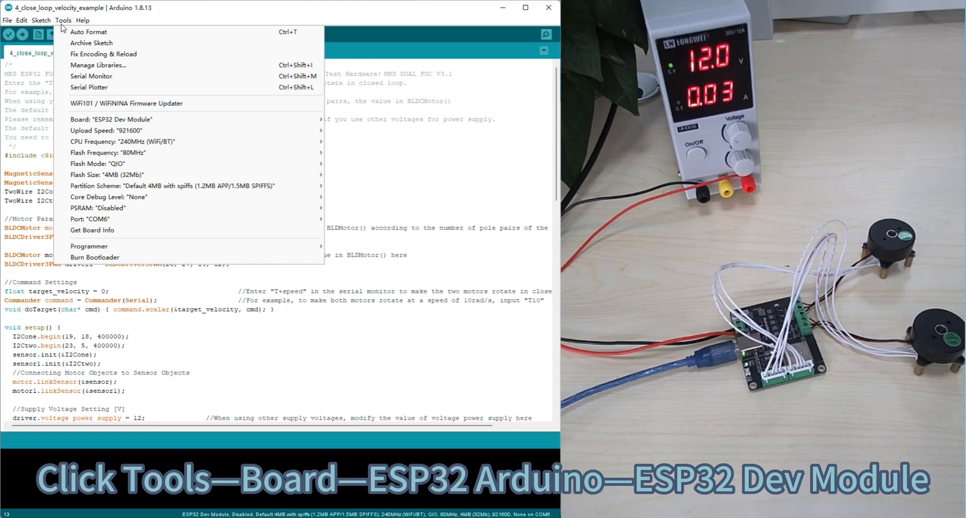
mouse_move(103, 104)
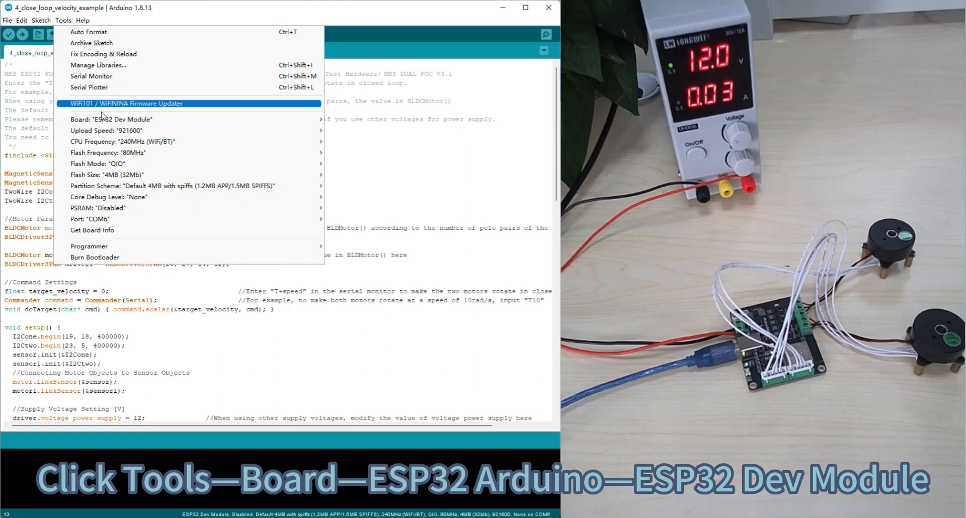
left_click(114, 119)
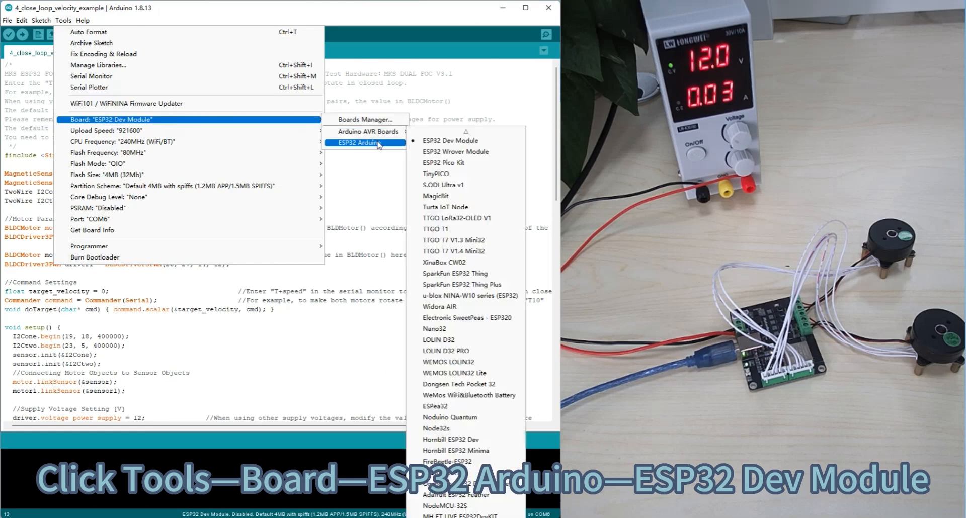
mouse_move(449, 141)
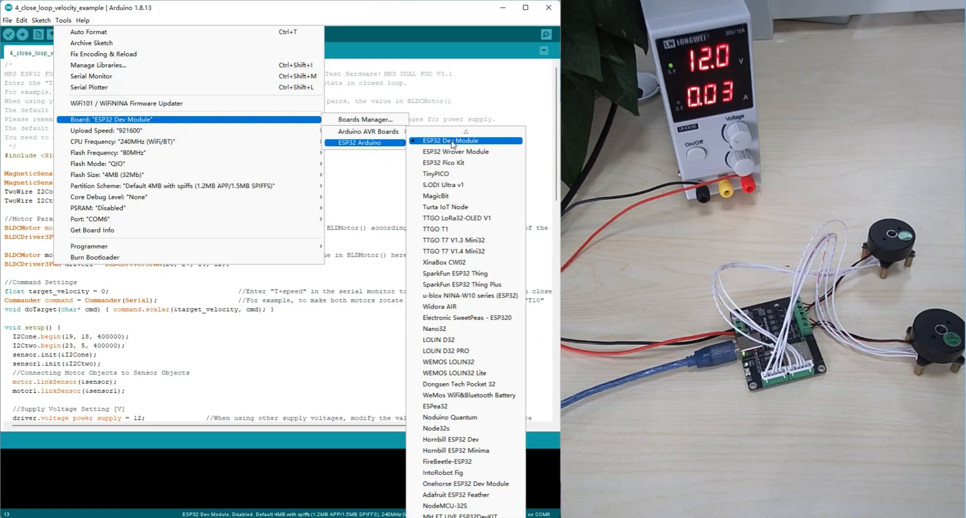
left_click(450, 140)
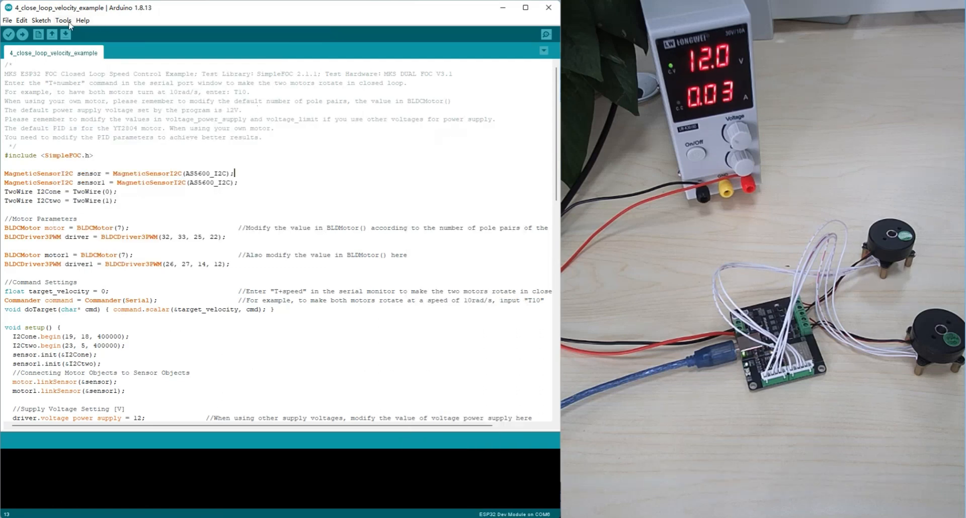
- Set the upload port to COM6 from the Tools menu
left_click(62, 20)
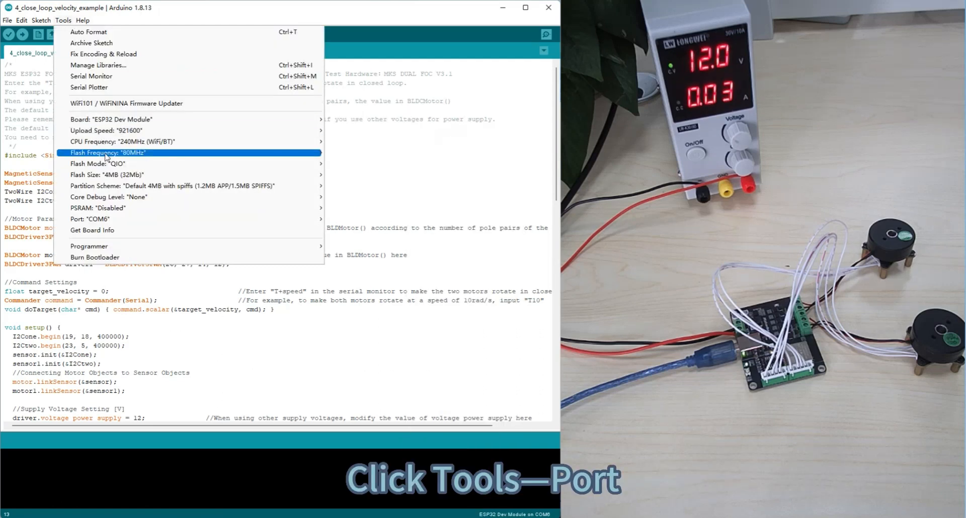
mouse_move(96, 208)
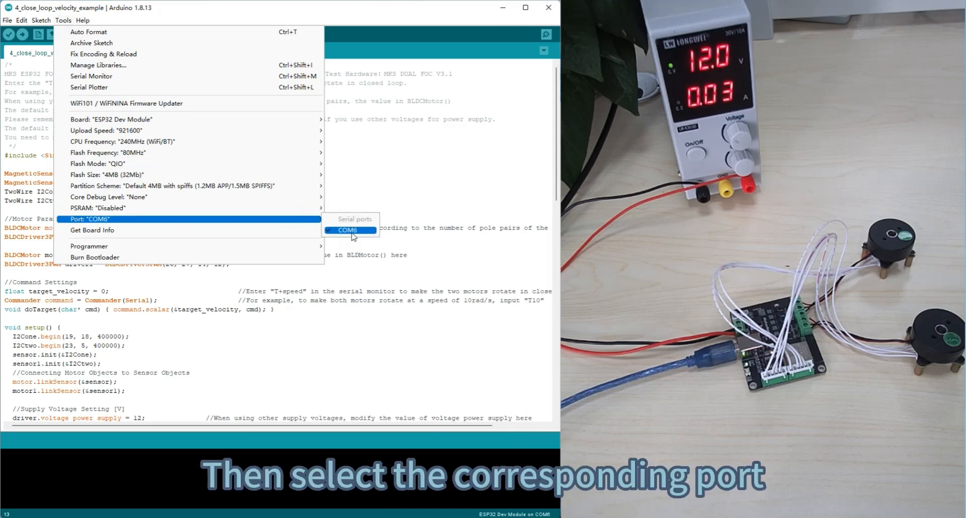
left_click(347, 230)
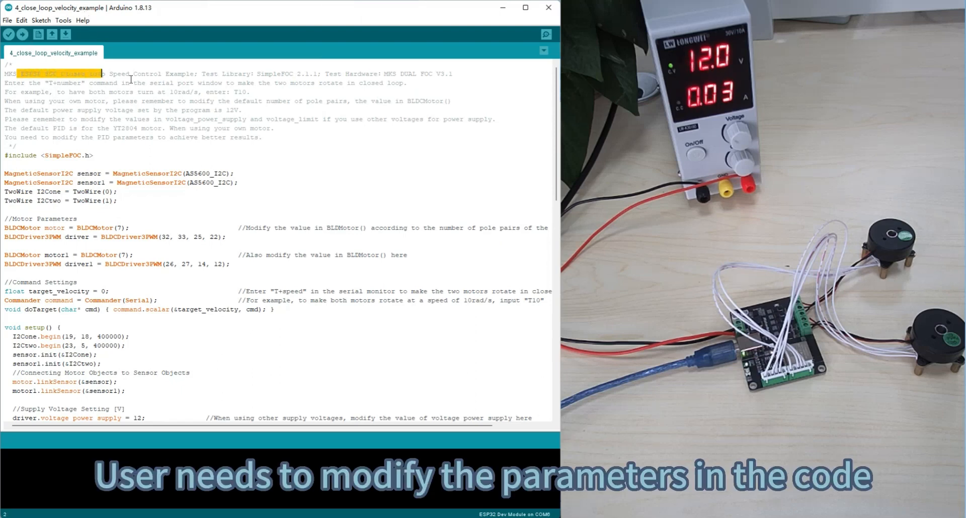
left_click_drag(13, 73, 261, 136)
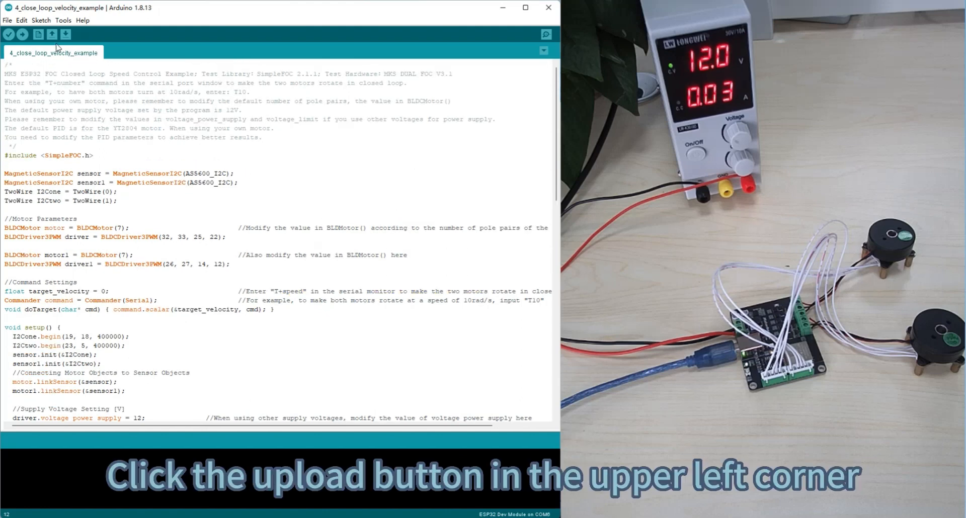
- Upload the velocity sketch to the ESP32 and wait for Done uploading
left_click(22, 34)
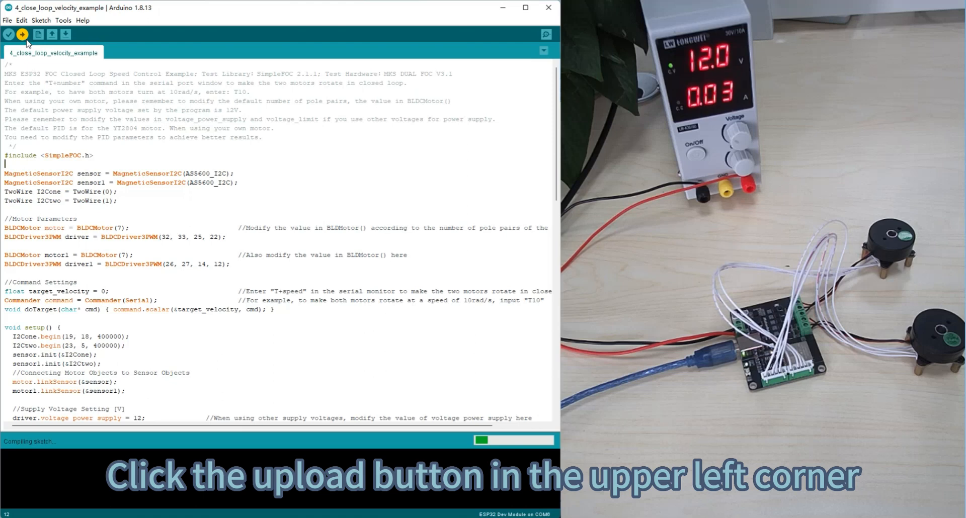
left_click(22, 34)
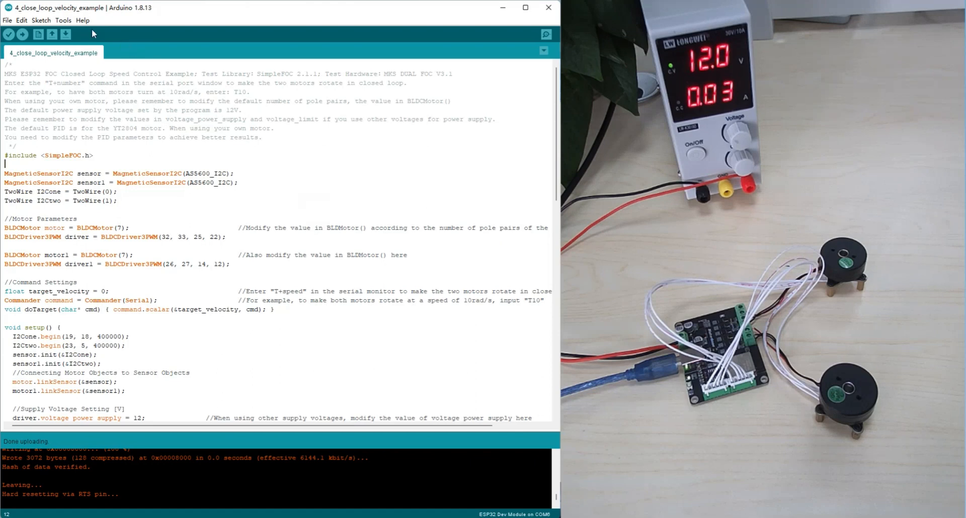
- Open the Serial Monitor on COM6 showing the 10.000 output
left_click(62, 20)
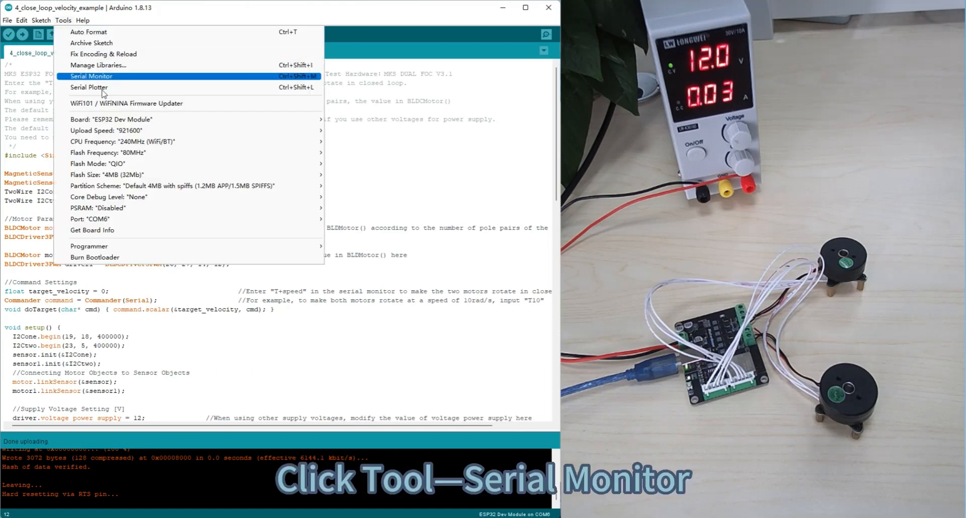
mouse_move(121, 142)
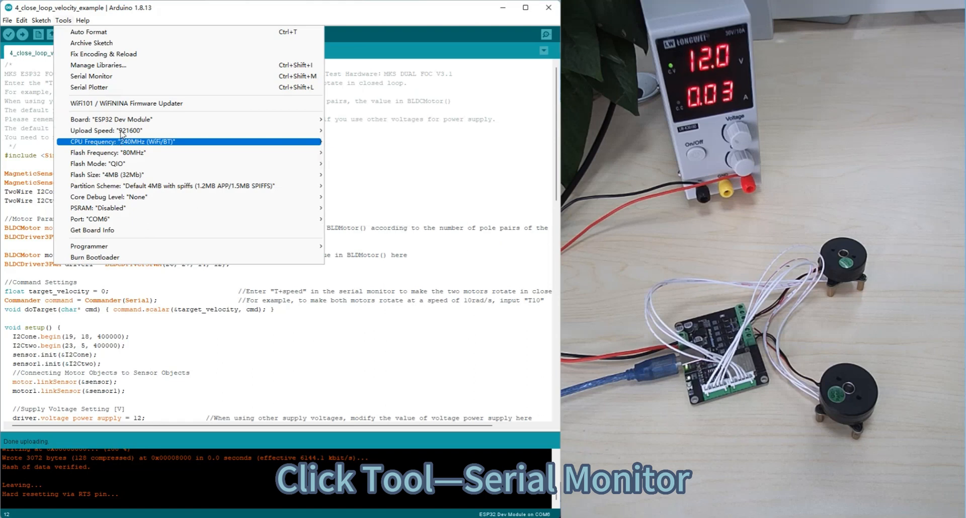
left_click(91, 76)
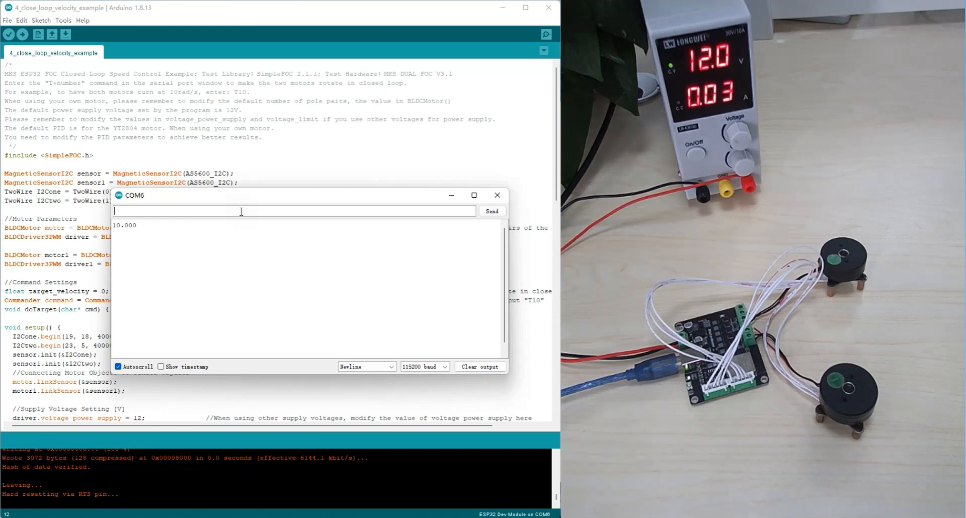
- Send T20 and T40 from the Serial Monitor to set 20 and 40 rad/s
type("T")
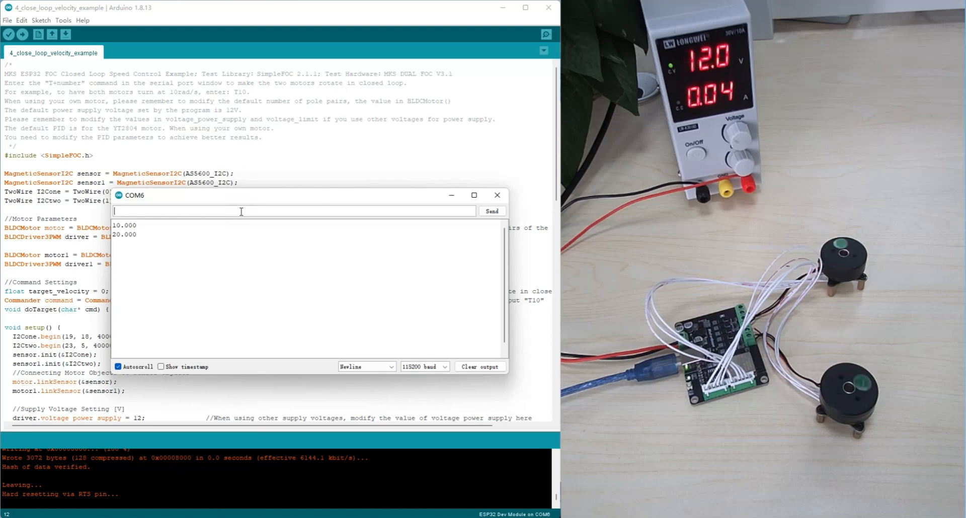
type("T40")
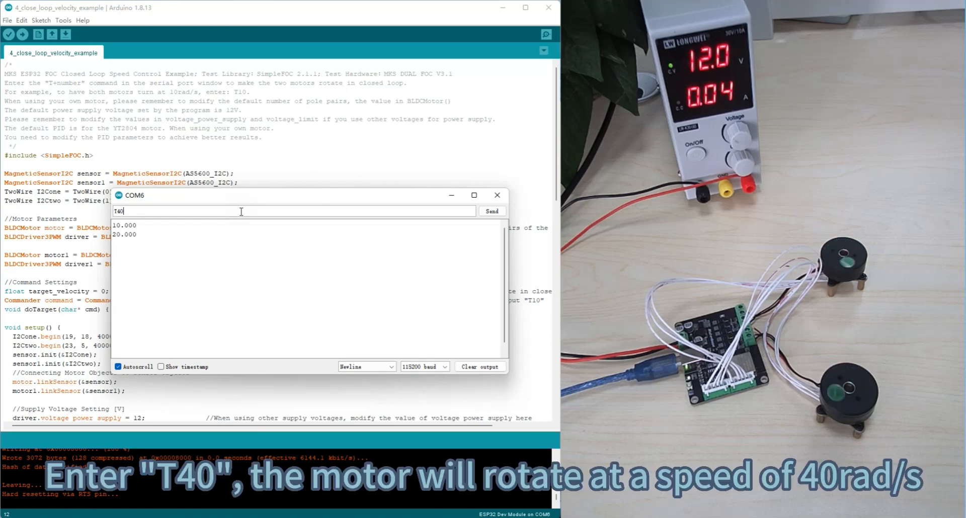
left_click(492, 211)
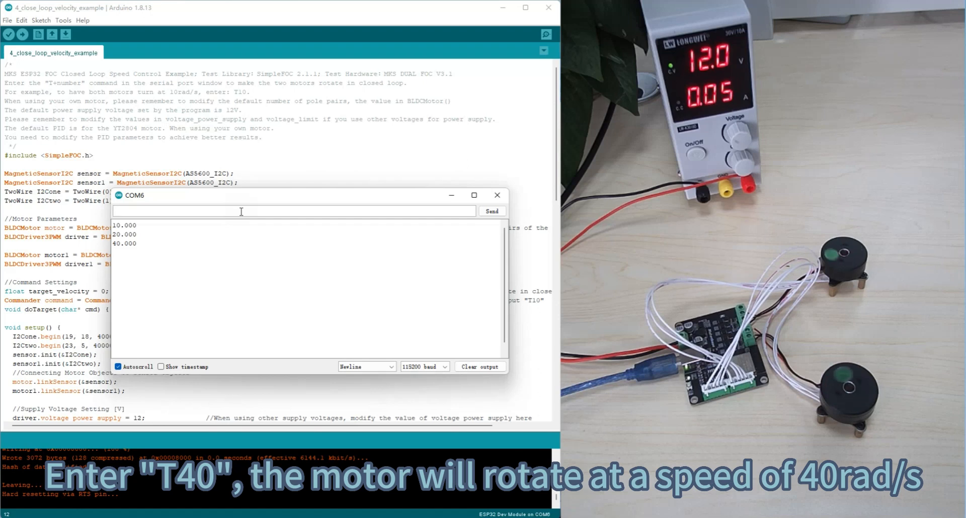